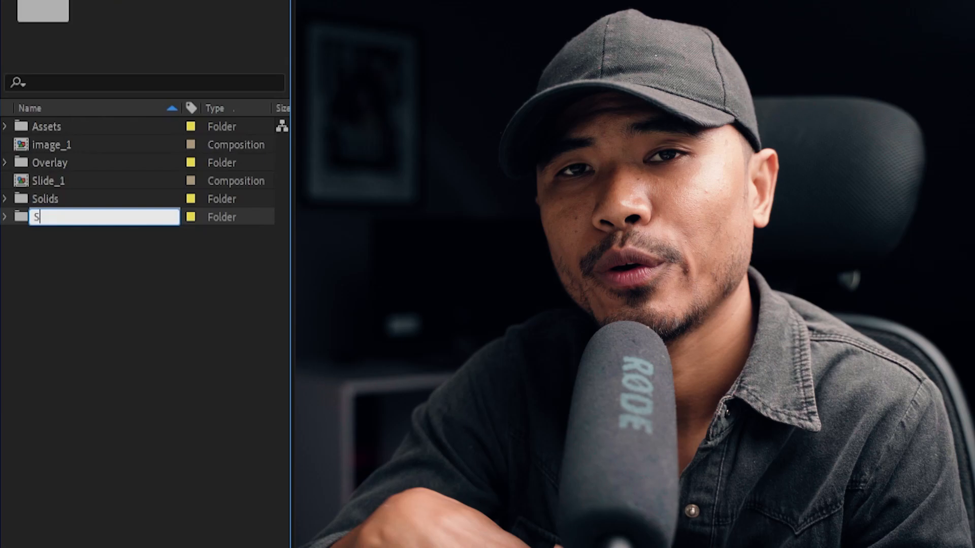
{"action": "type", "text": "lide_1"}
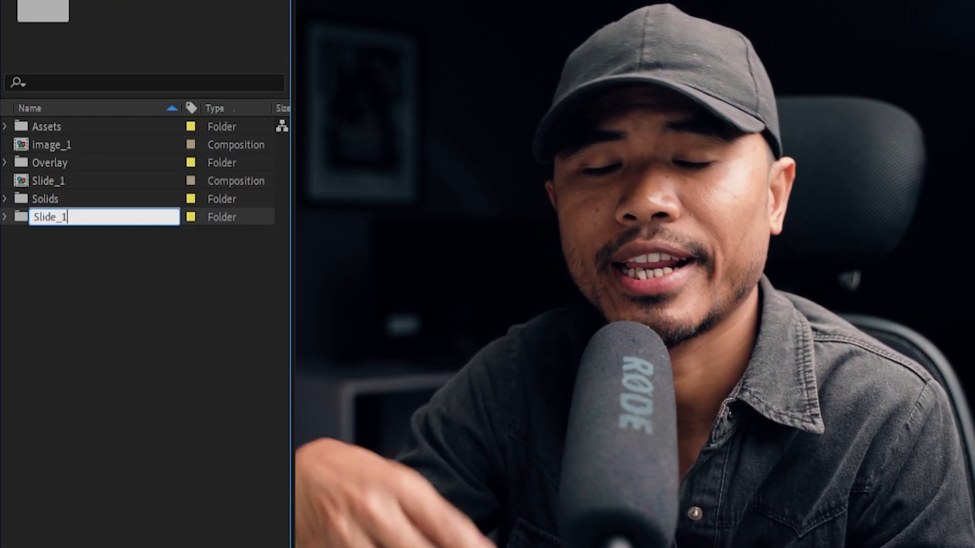